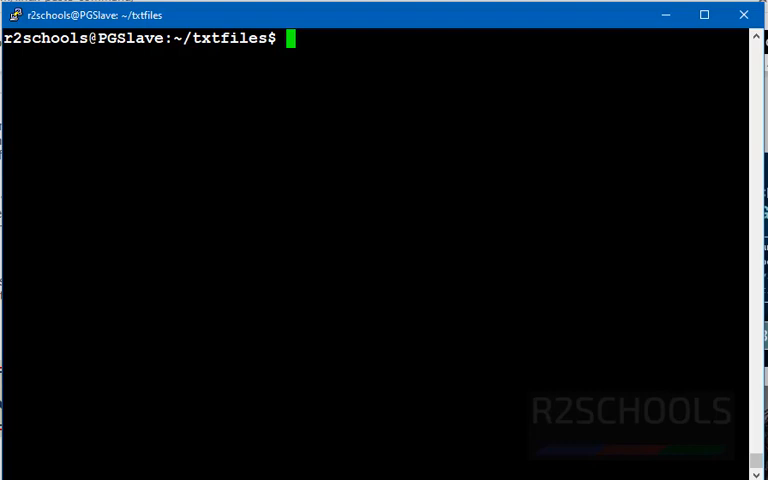
# - Run paste --help to print the command's usage and option list
pyautogui.write('p')
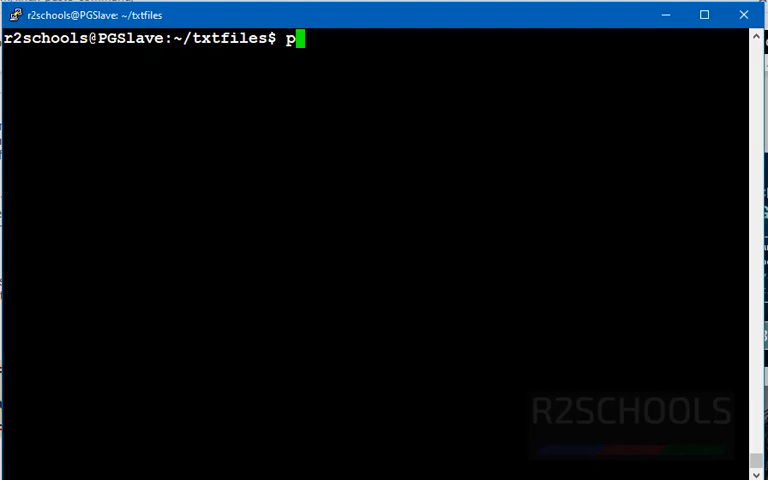
pyautogui.write('aste --')
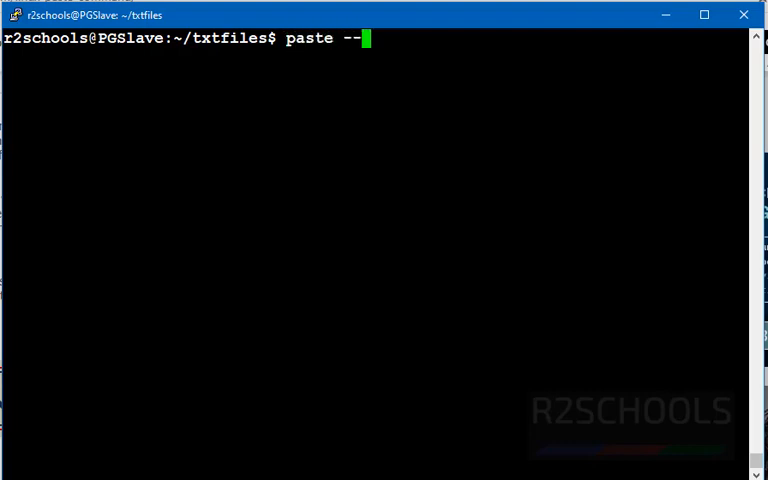
pyautogui.write('help')
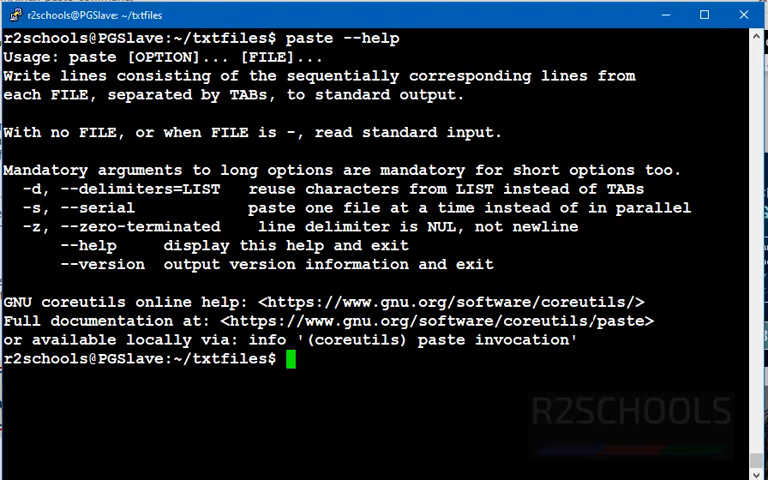
pyautogui.doubleClick(78, 48)
pyautogui.write('more')
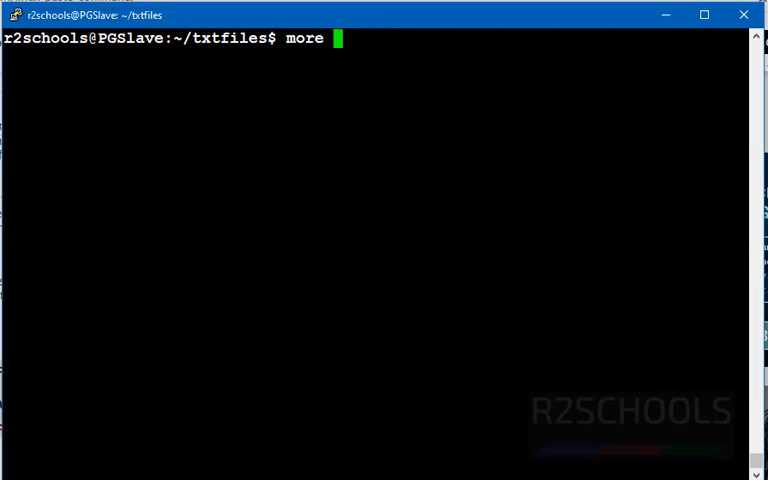
# - Display names.txt and emp.txt with more, then begin a paste command
pyautogui.write('names.txt')
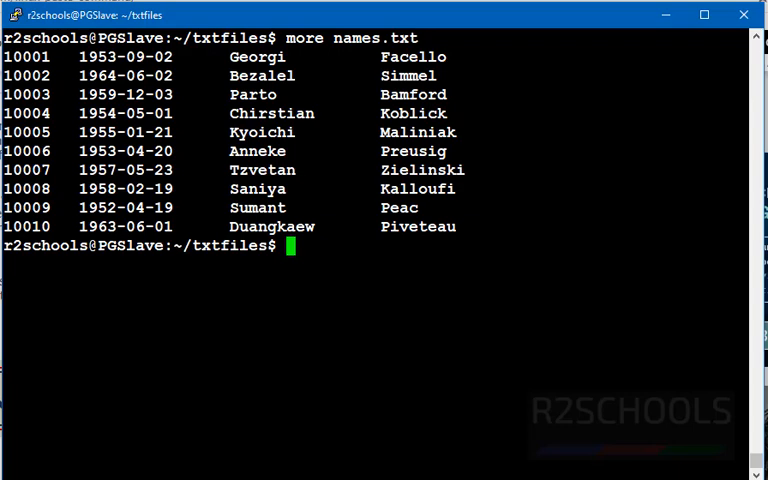
pyautogui.write('more emp')
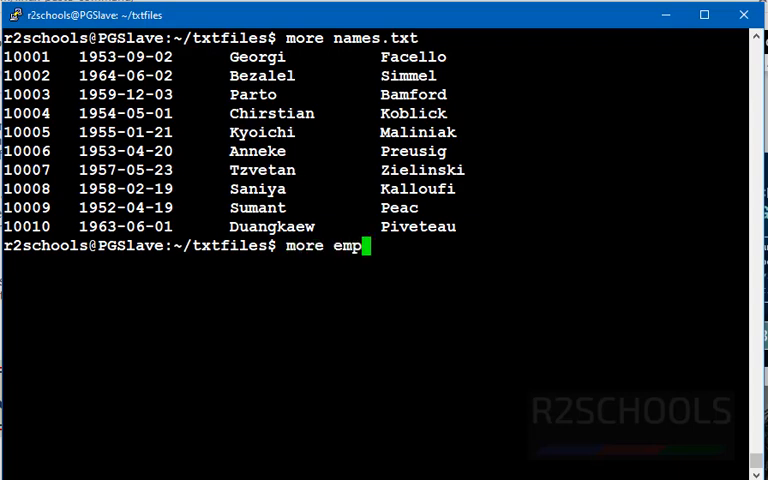
pyautogui.write('.txt')
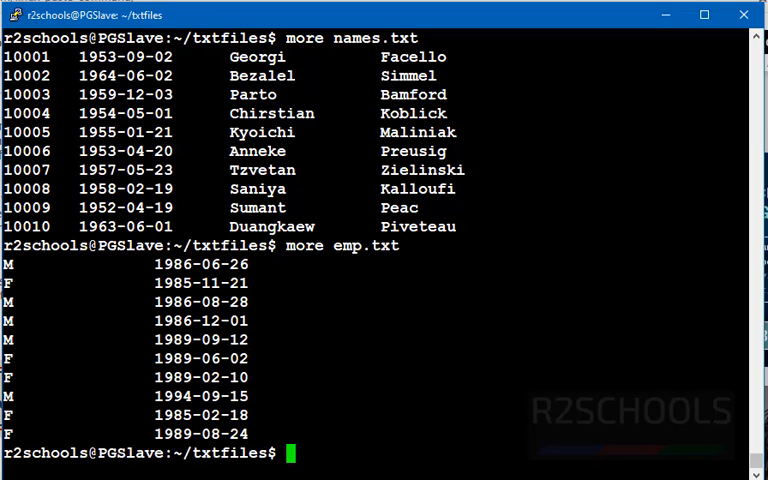
pyautogui.write('paste names.txt')
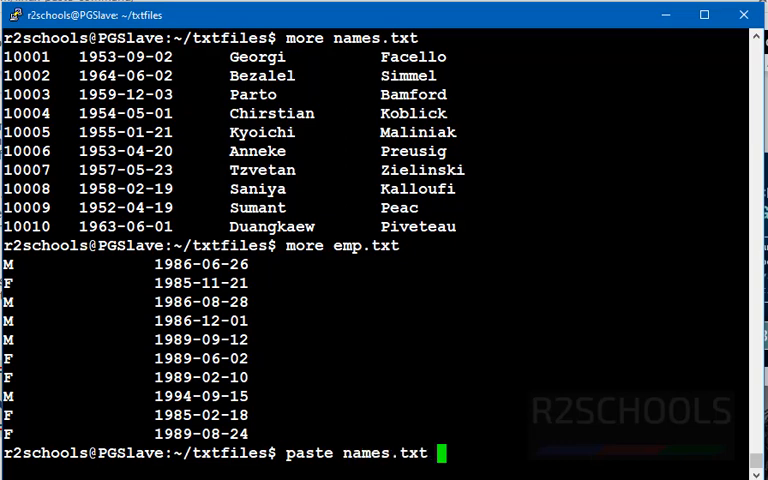
# - Run paste names.txt emp.txt and clear the screen afterwards
pyautogui.write('emp.')
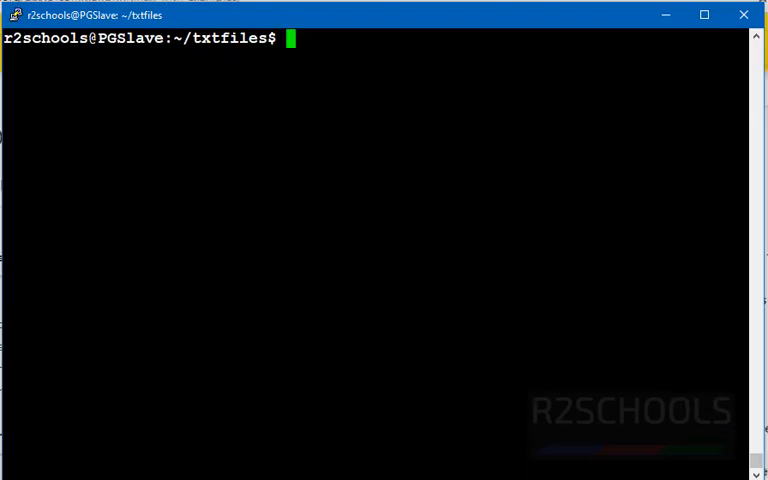
# - Run paste -d "|" names.txt emp.txt to merge both files with a pipe delimiter
pyautogui.write('p')
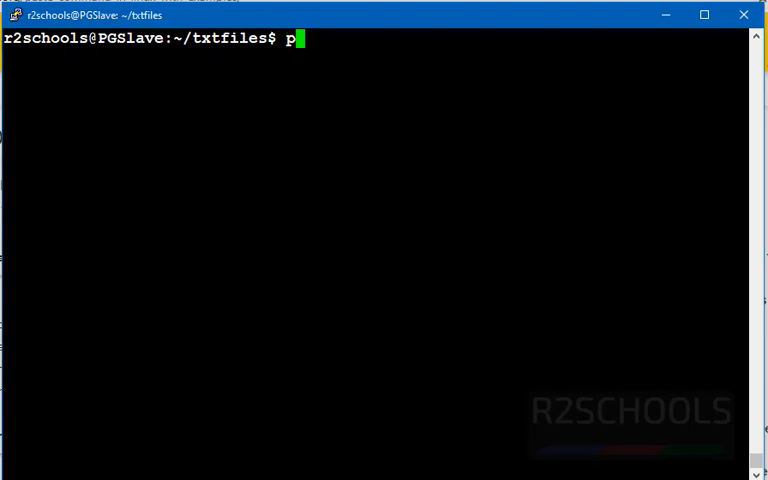
pyautogui.write('aste')
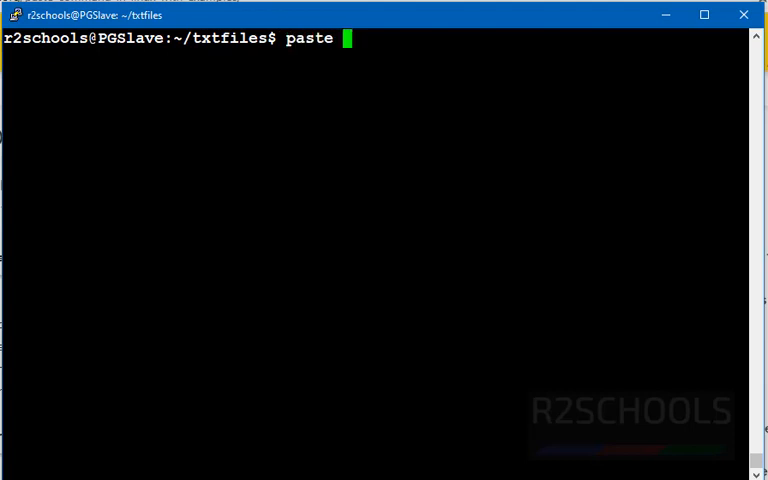
pyautogui.write('-d')
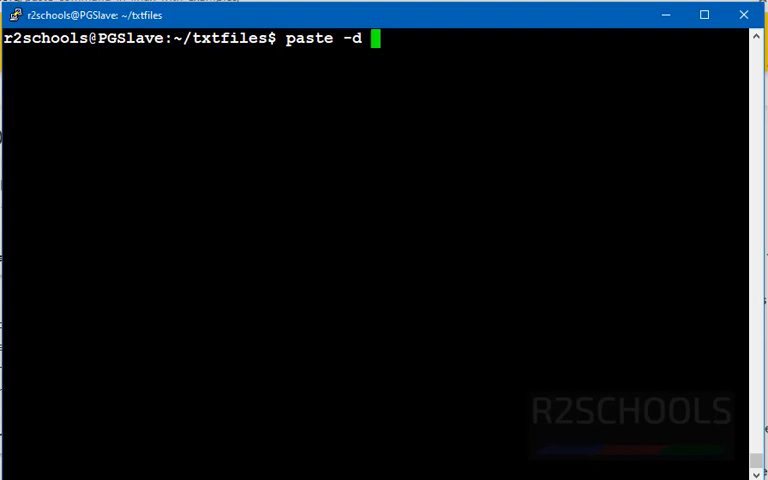
pyautogui.write('"')
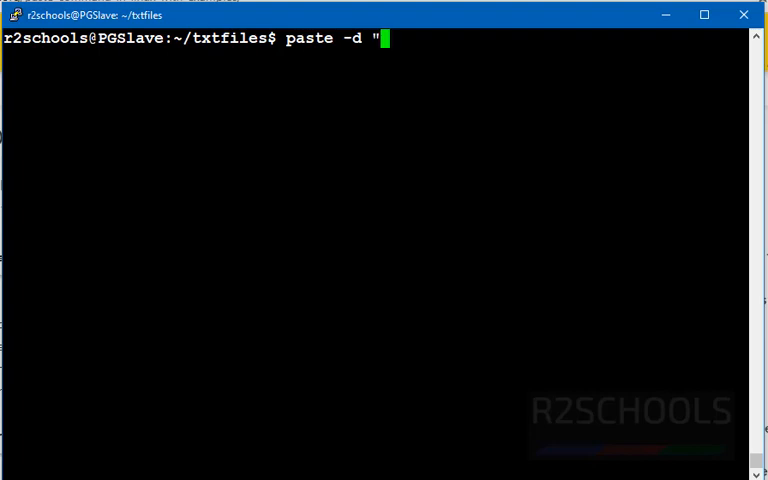
pyautogui.write('|"')
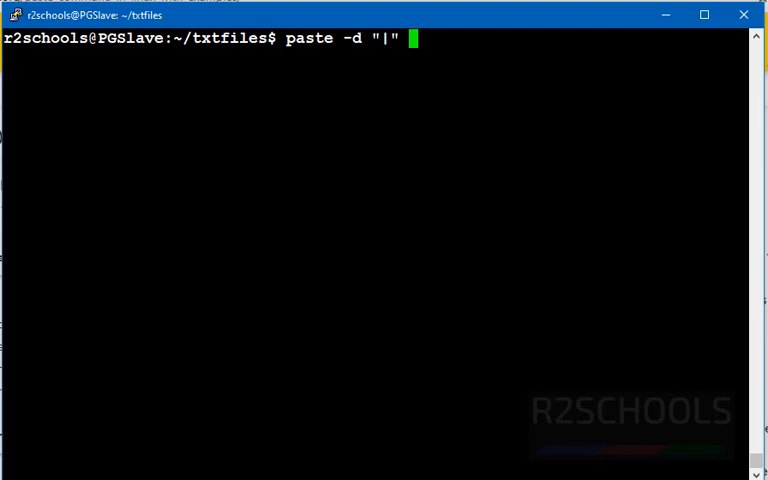
pyautogui.write('names.txt emp.')
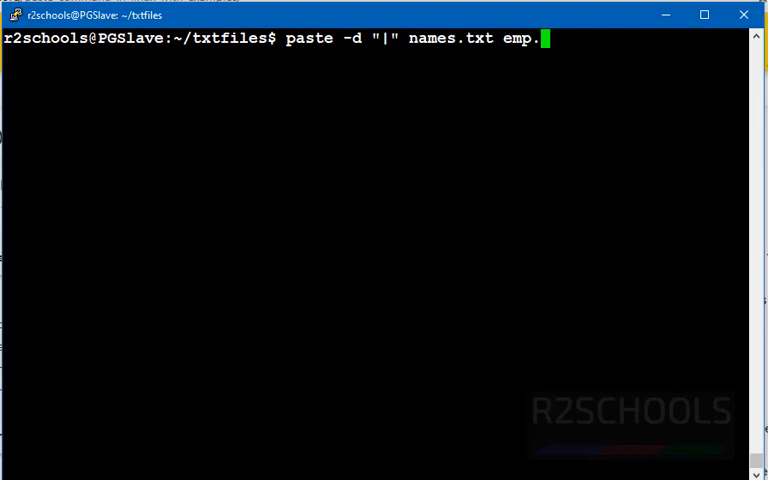
pyautogui.write('txt')
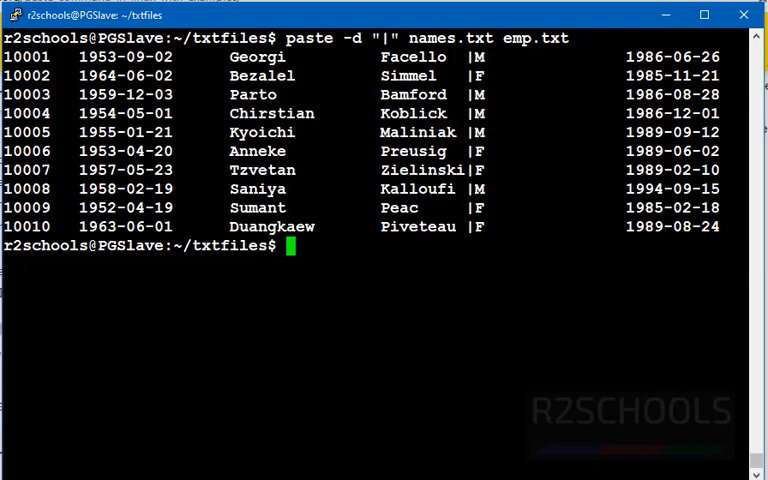
pyautogui.write('paste')
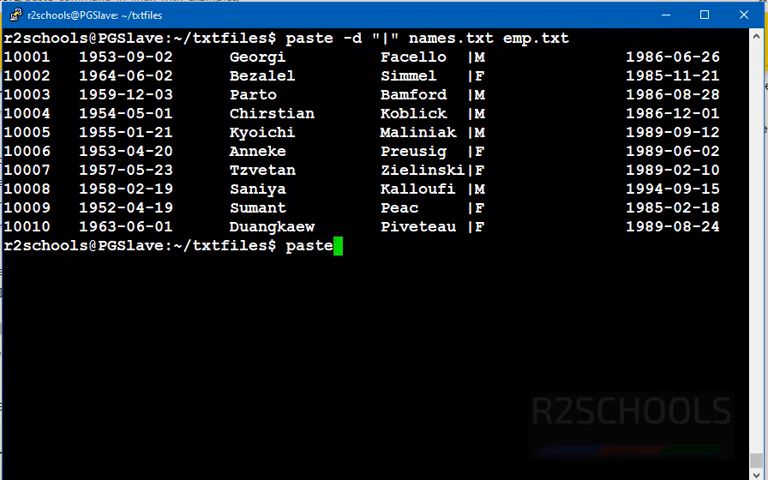
# - Run paste -s names.txt emp.txt to output each file serially on its own line
pyautogui.write('-')
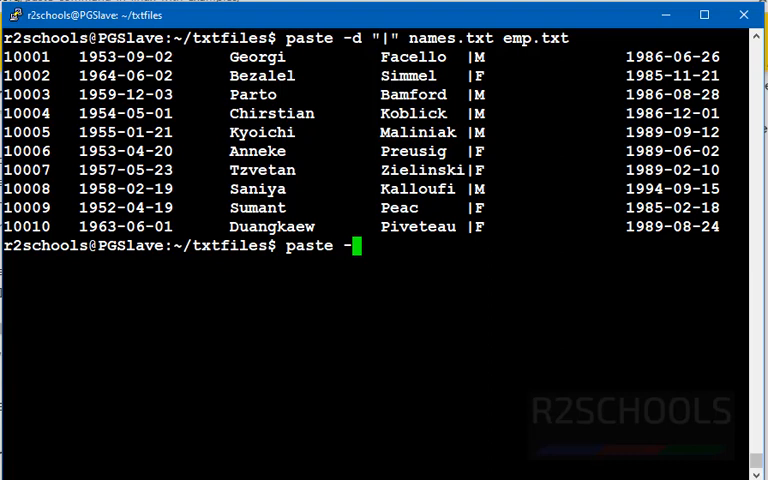
pyautogui.write('s name')
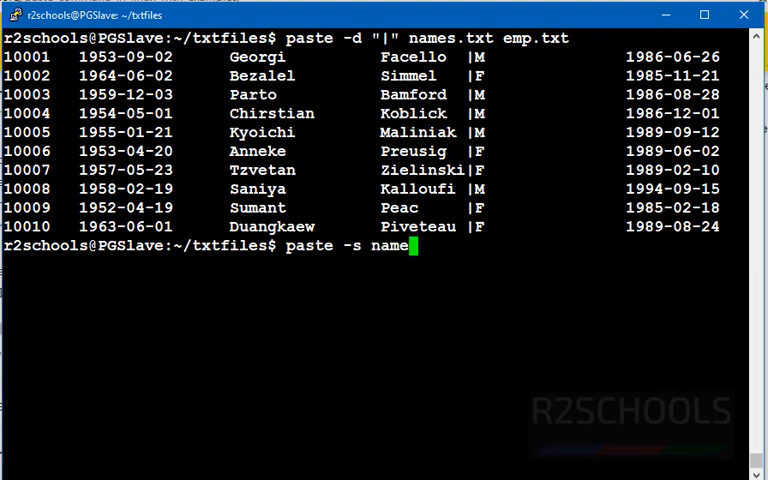
pyautogui.write('s.txt emp')
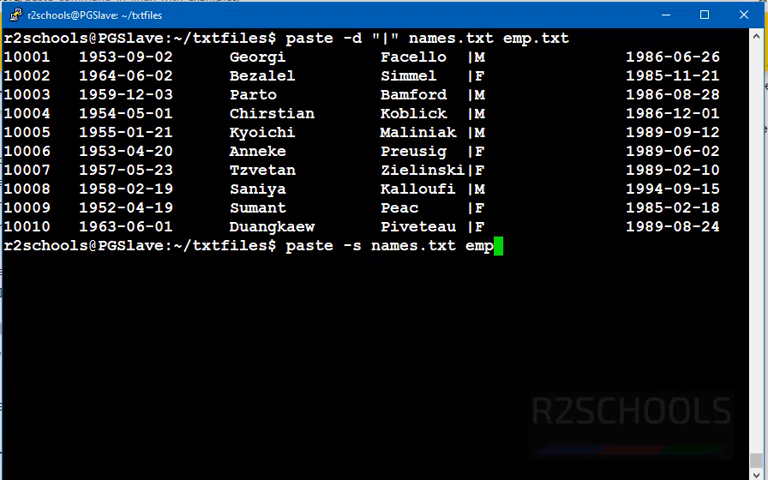
pyautogui.press('Enter')
pyautogui.write('pas')
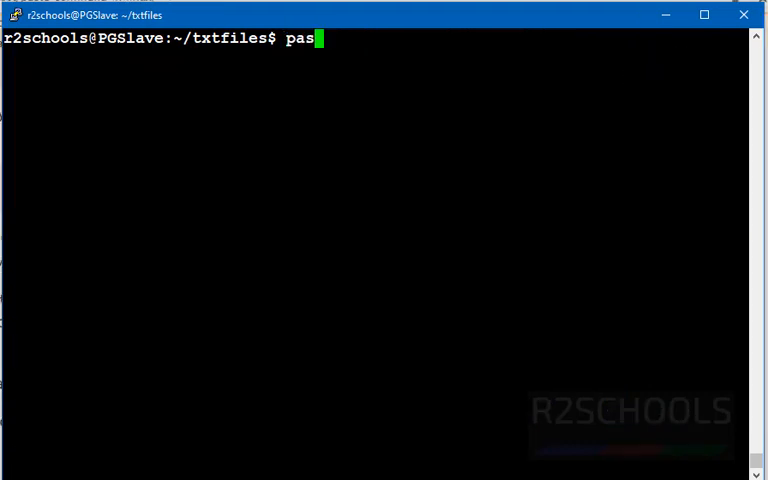
# - Run paste names.txt emp.txt > empnames.txt and highlight the new file name empnames.txt
pyautogui.write('te')
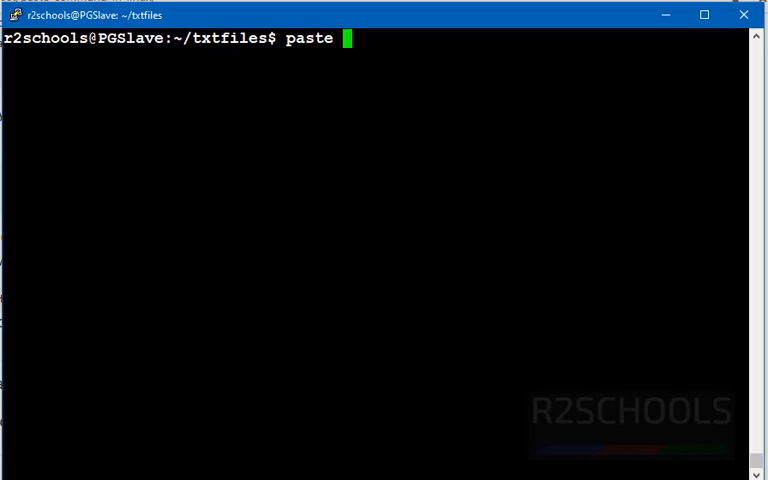
pyautogui.write('names.t')
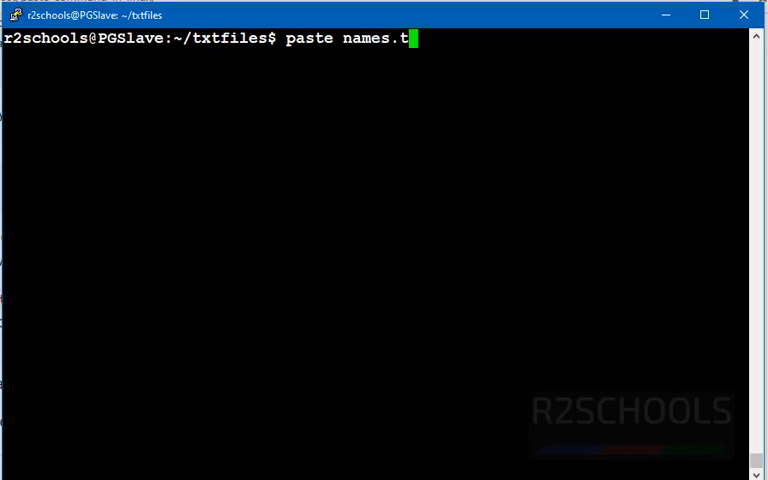
pyautogui.write('xt em')
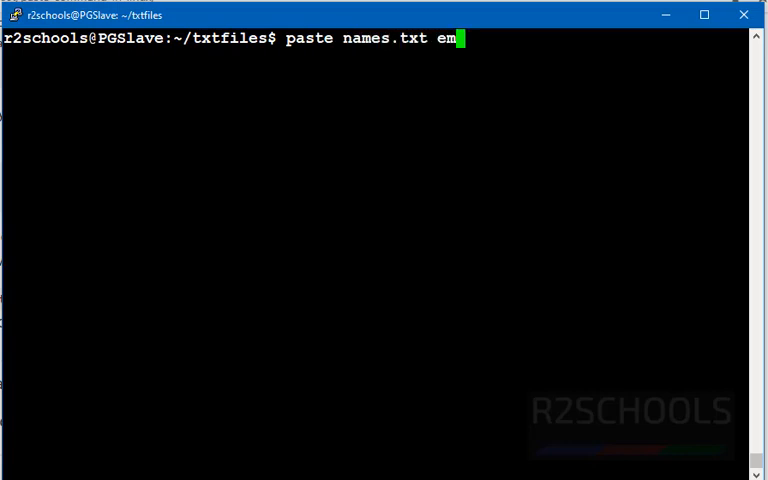
pyautogui.write('p.')
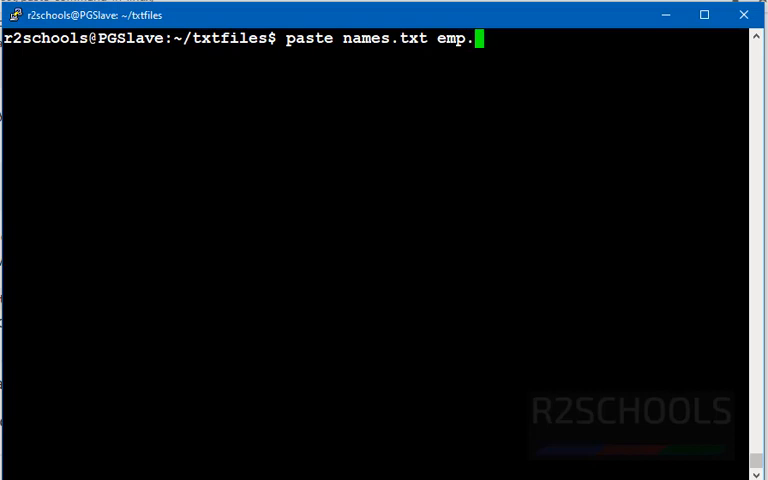
pyautogui.write('txt >')
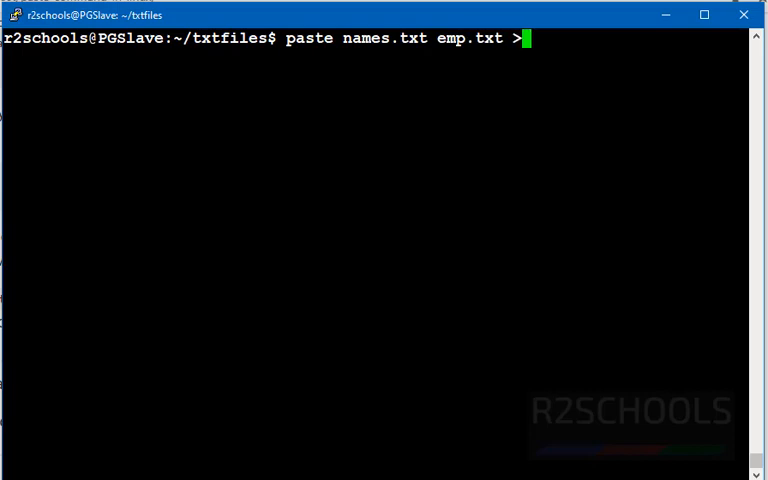
pyautogui.write('empnames')
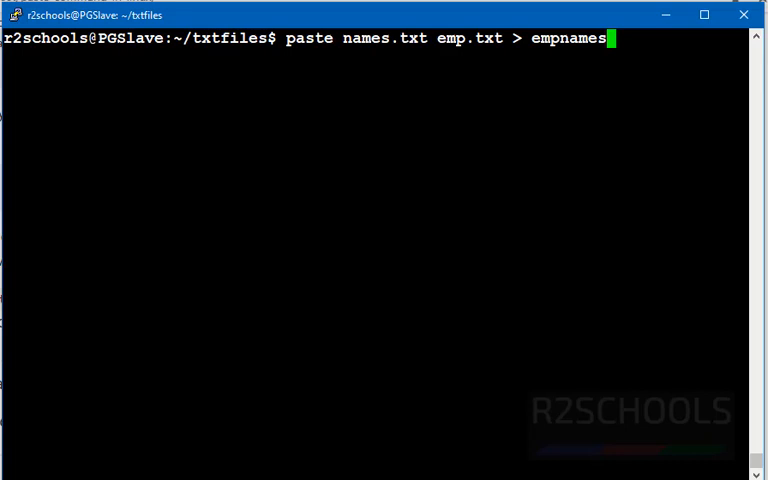
pyautogui.write('.txt')
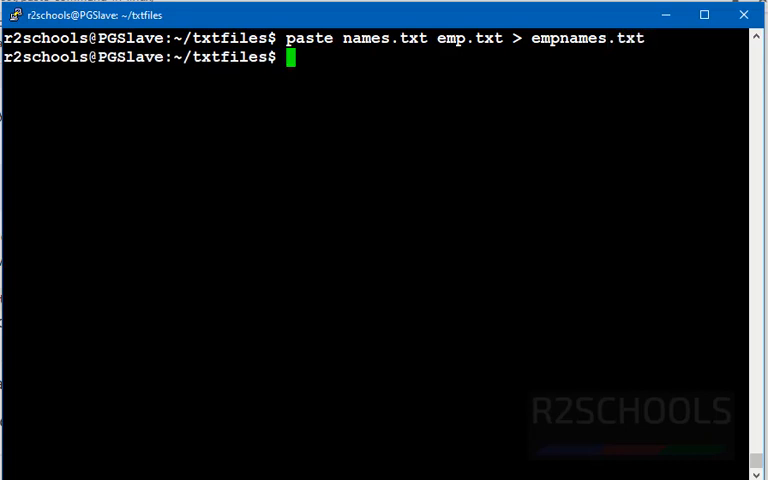
pyautogui.doubleClick(592, 40)
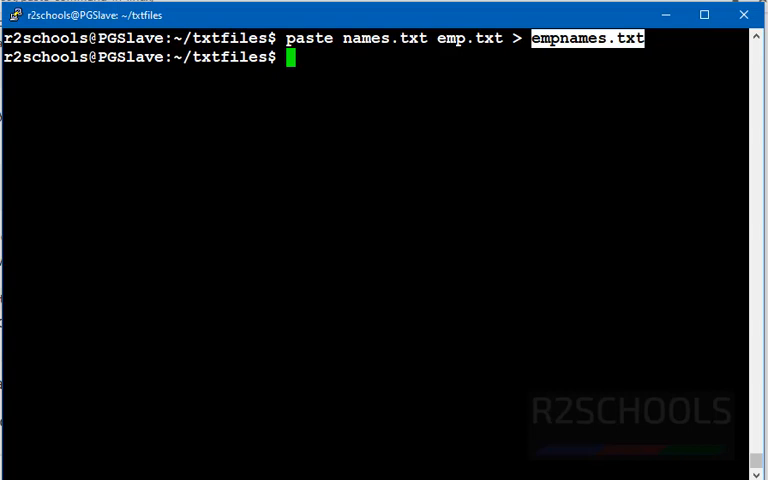